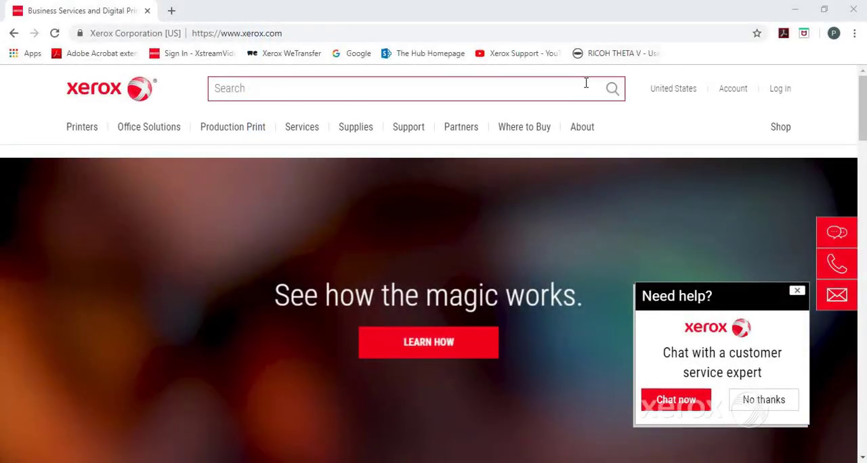
Step: Search xerox.com for 'workcenter 6027 documentation'
{"action": "type", "text": "workcenter 6"}
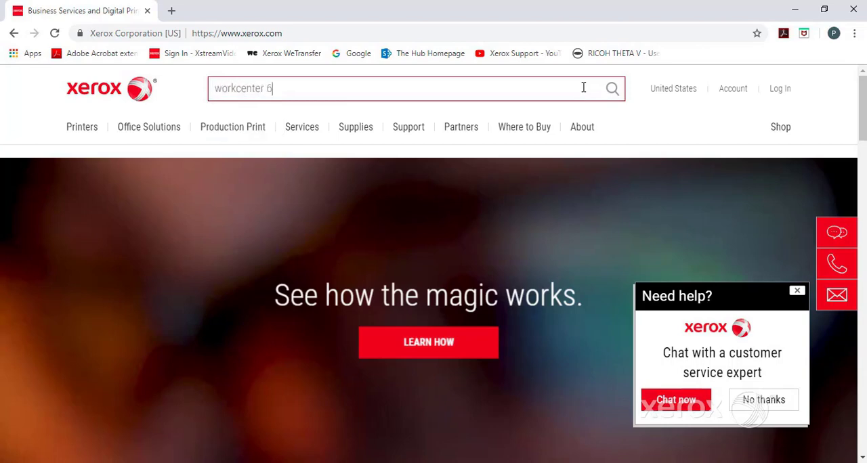
{"action": "type", "text": "027 documentation"}
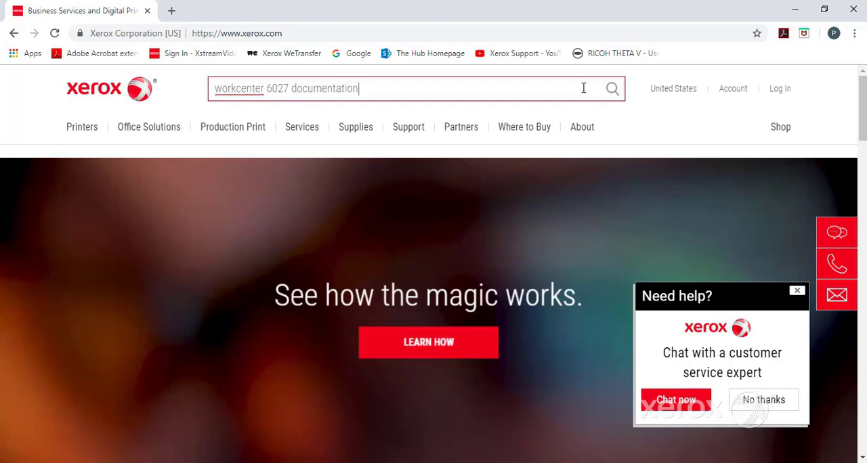
{"action": "left_click", "coordinate": [612, 88]}
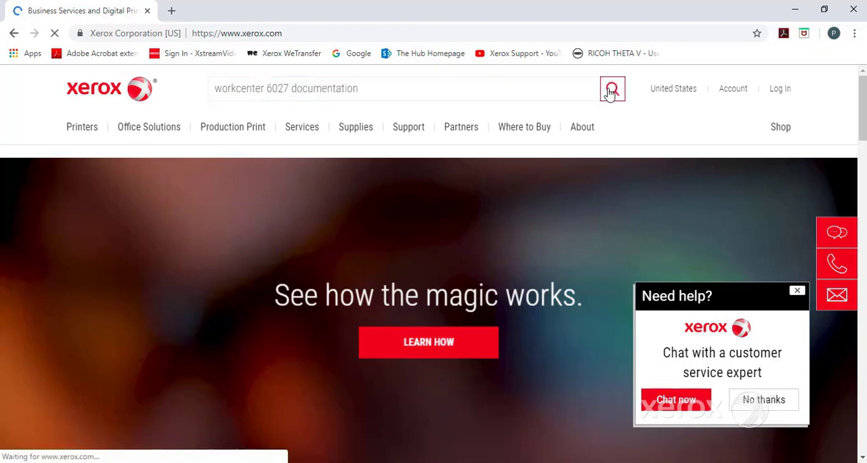
{"action": "left_click", "coordinate": [612, 90]}
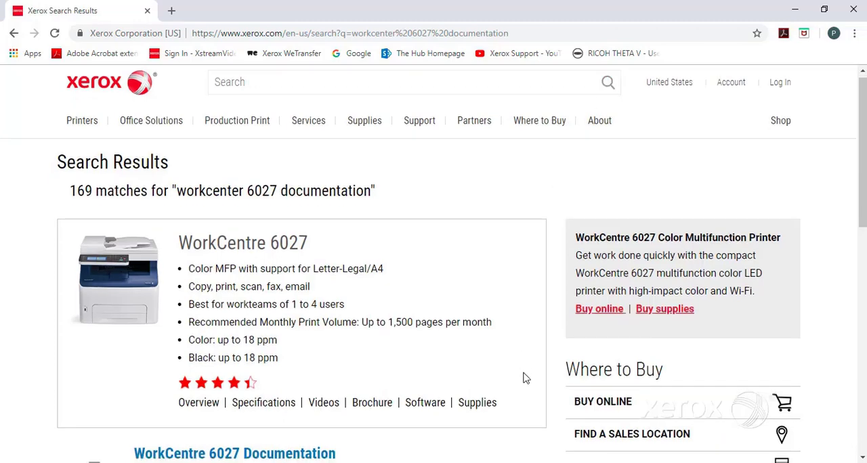
Step: Open the WorkCentre 6027 Documentation result, then its User Guide PDF
{"action": "scroll", "scroll_direction": "down", "scroll_amount": 3}
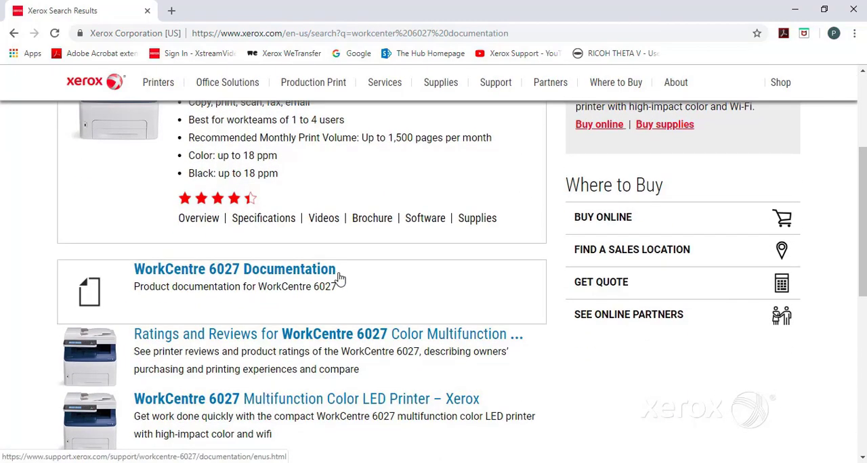
{"action": "mouse_move", "coordinate": [318, 277]}
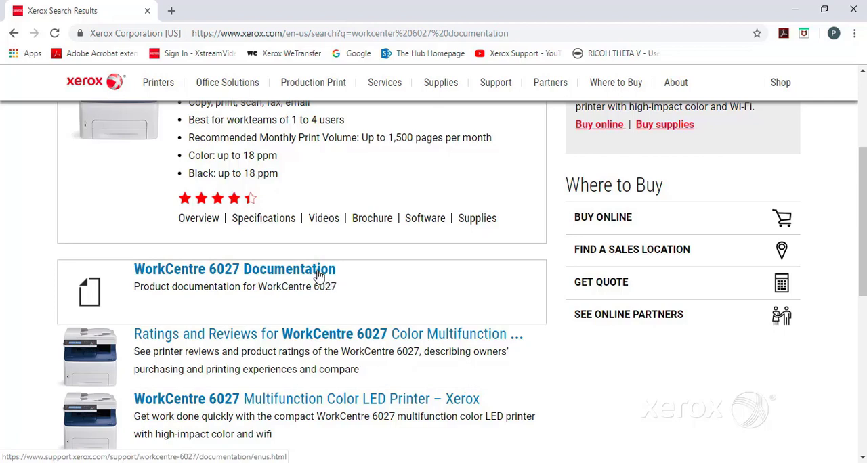
{"action": "left_click", "coordinate": [233, 269]}
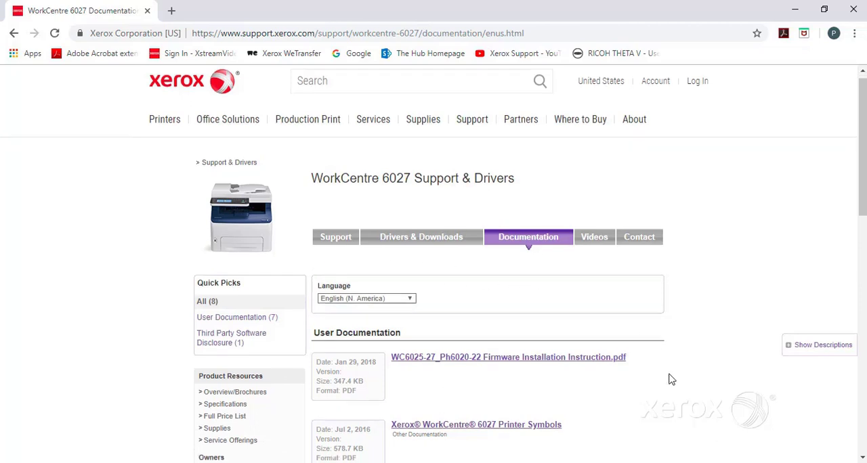
{"action": "scroll", "scroll_direction": "down", "scroll_amount": 3}
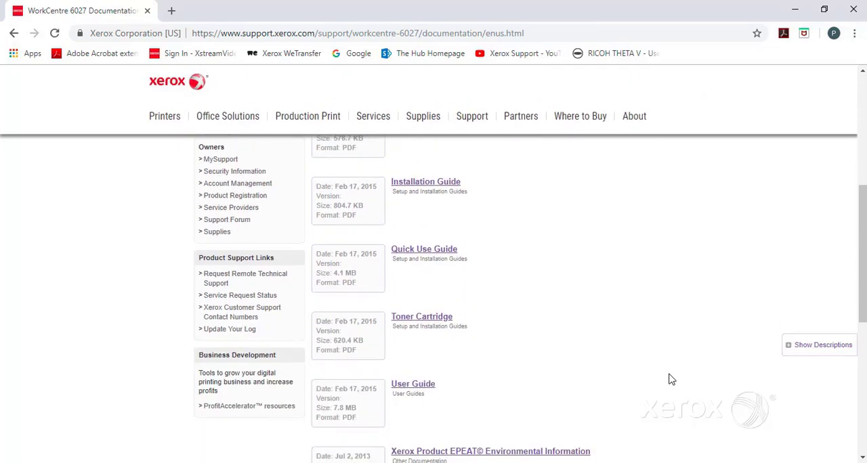
{"action": "scroll", "scroll_direction": "down", "scroll_amount": 3}
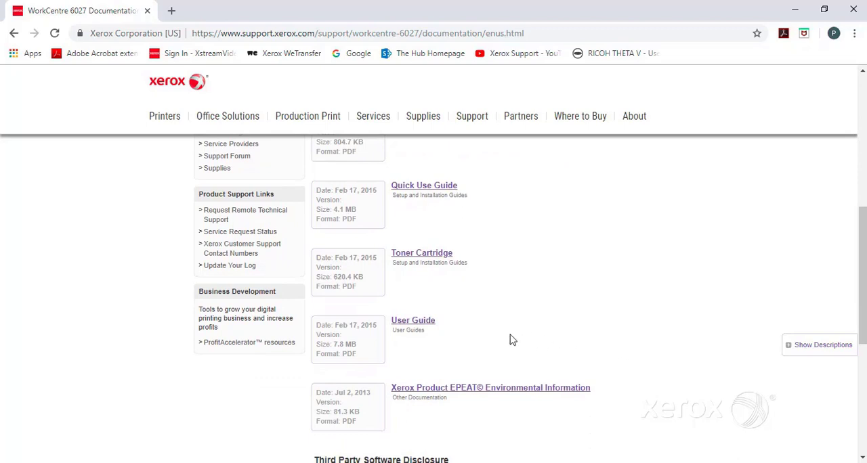
{"action": "mouse_move", "coordinate": [431, 325]}
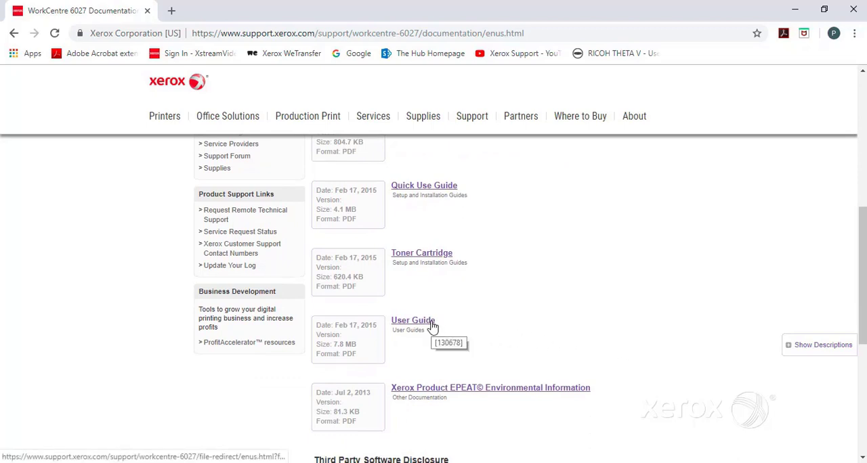
{"action": "left_click", "coordinate": [413, 321]}
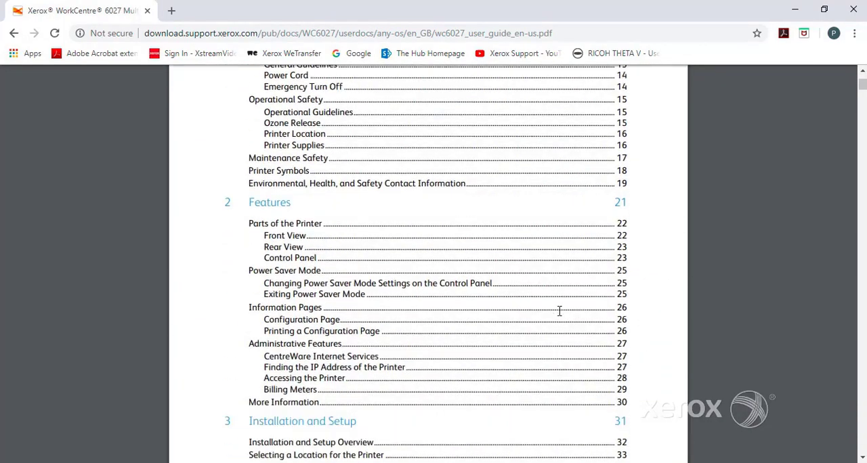
Step: Scroll the User Guide's table of contents down to Setting Up Scanning
{"action": "scroll", "scroll_direction": "down", "scroll_amount": 3}
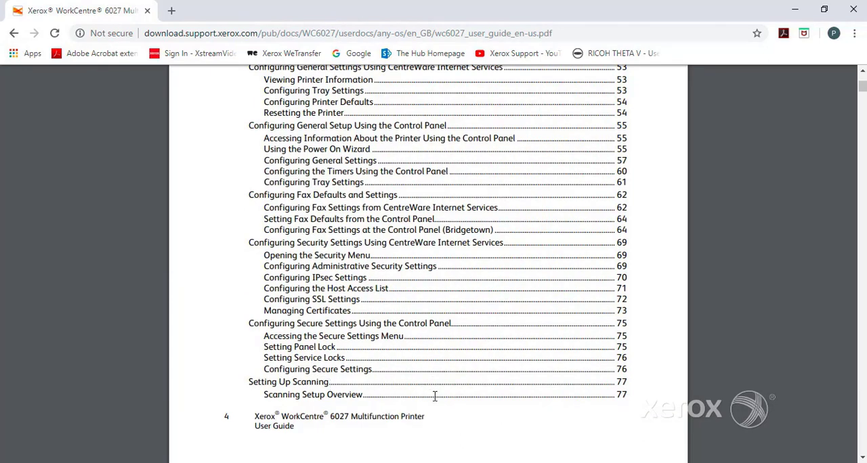
{"action": "scroll", "scroll_direction": "down", "scroll_amount": 3}
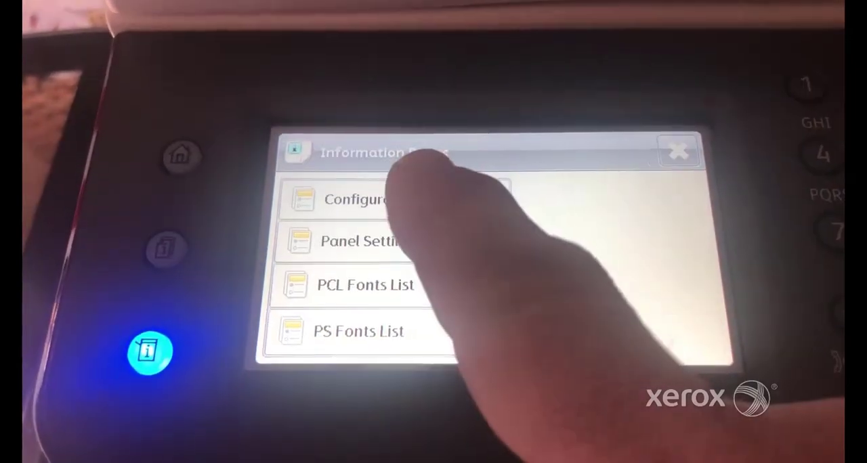
Step: Print the Configuration information page from the printer's touchscreen
{"action": "left_click", "coordinate": [369, 200]}
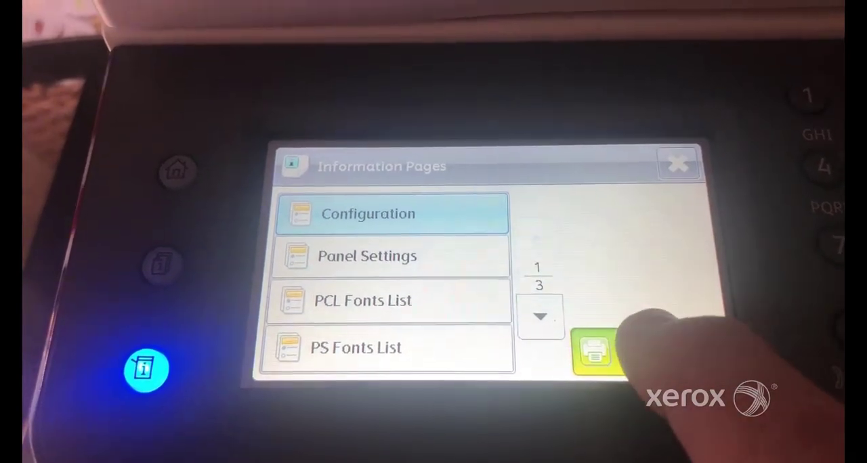
{"action": "left_click", "coordinate": [597, 351]}
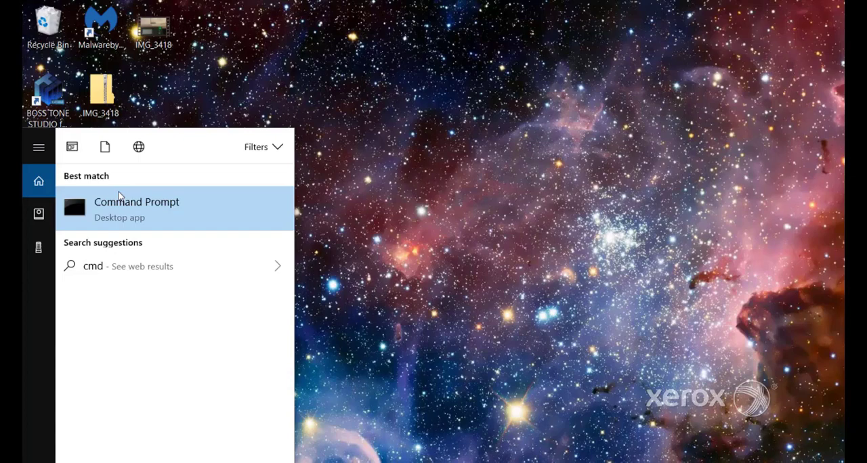
Step: Launch Command Prompt and run ipconfig to find the Wi-Fi IPv4 address
{"action": "left_click", "coordinate": [137, 209]}
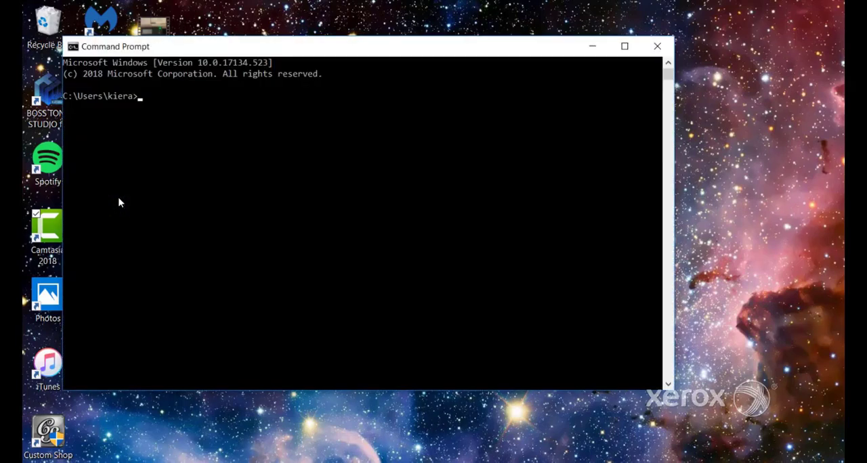
{"action": "type", "text": "I"}
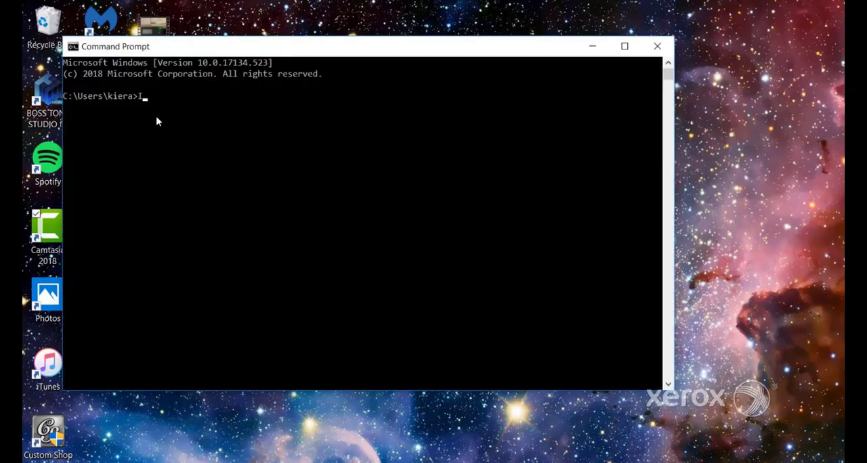
{"action": "type", "text": "pconfig"}
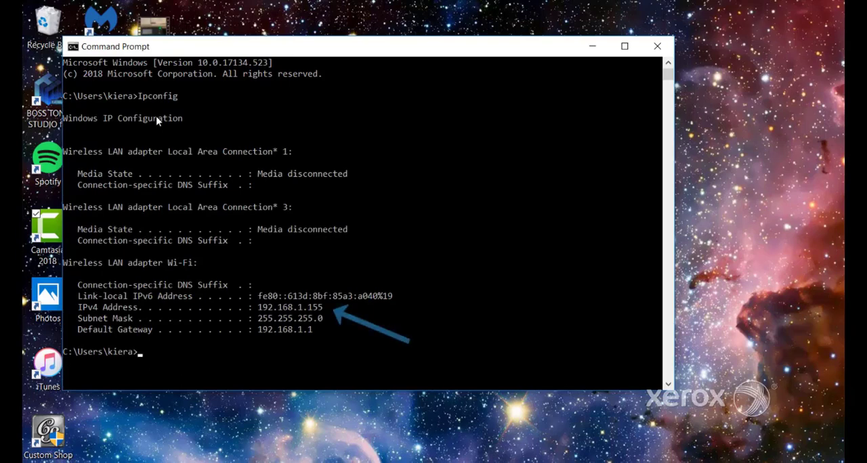
{"action": "mouse_move", "coordinate": [325, 314]}
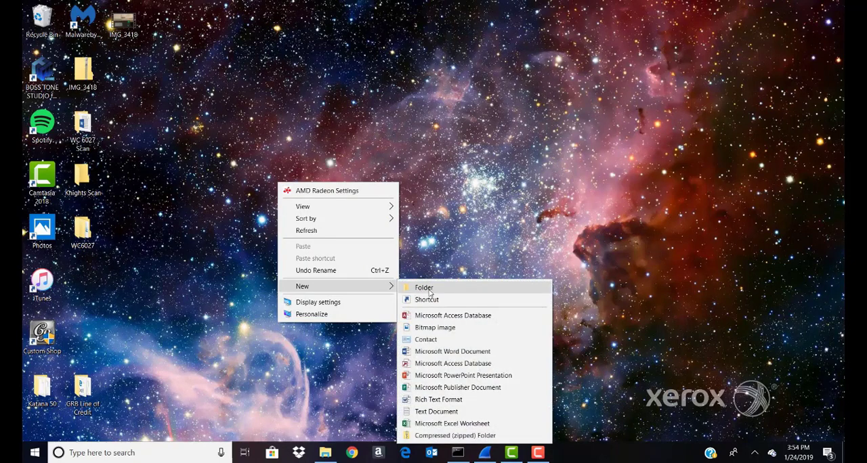
Step: Create a new desktop folder named WC6027A
{"action": "left_click", "coordinate": [424, 287]}
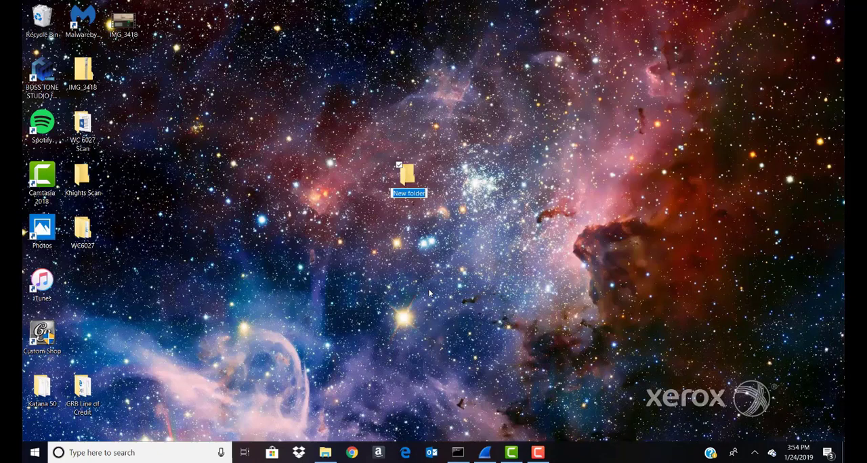
{"action": "mouse_move", "coordinate": [414, 235]}
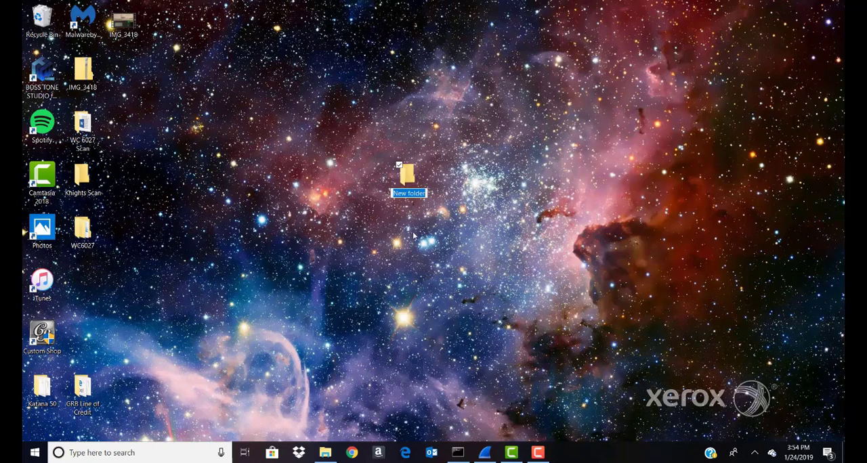
{"action": "type", "text": "WC6027A"}
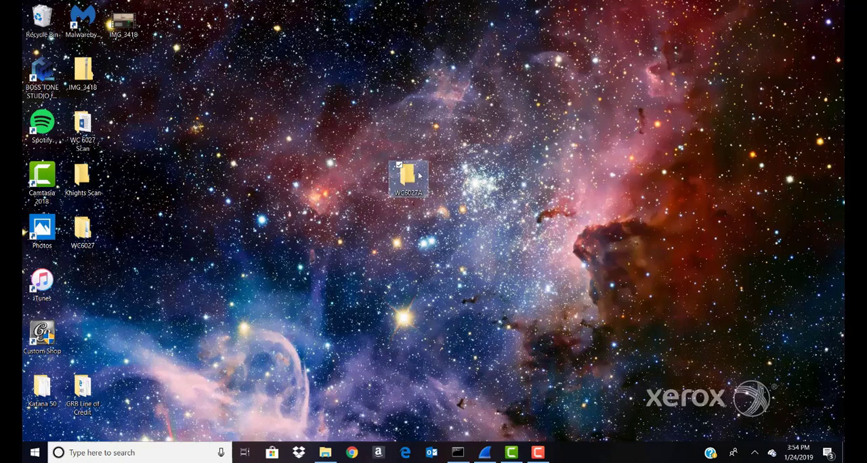
Step: Turn on sharing for the WC6027A folder in its Advanced Sharing settings
{"action": "right_click", "coordinate": [409, 174]}
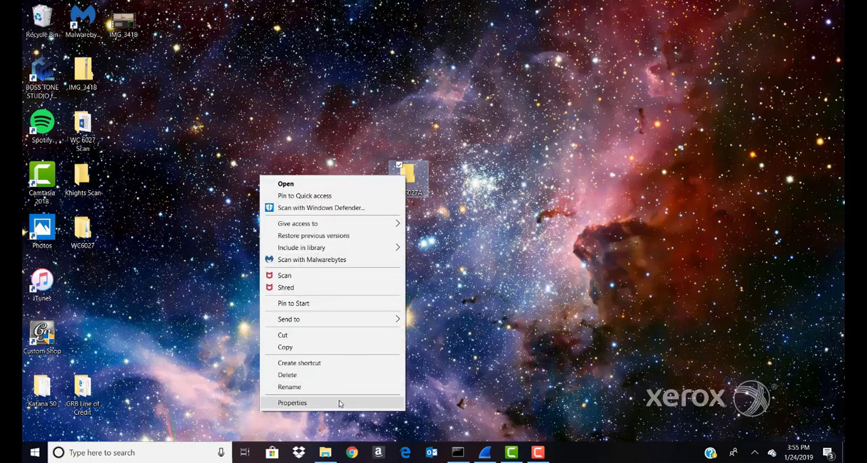
{"action": "left_click", "coordinate": [292, 402]}
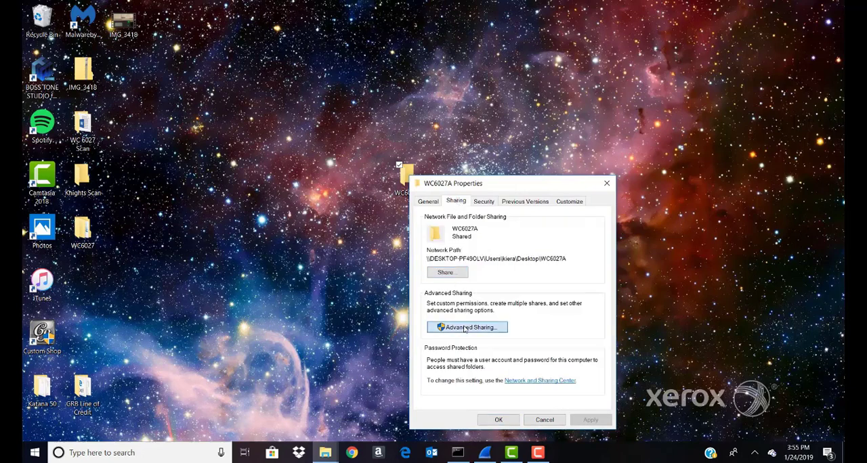
{"action": "left_click", "coordinate": [467, 327]}
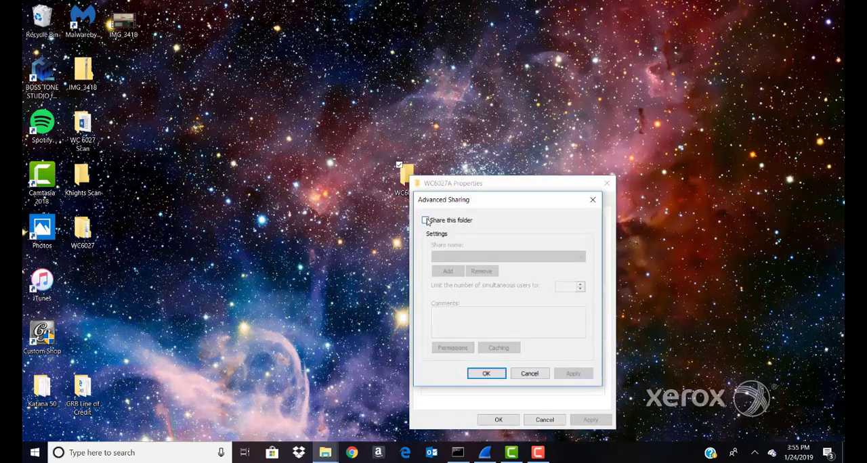
{"action": "left_click", "coordinate": [425, 221]}
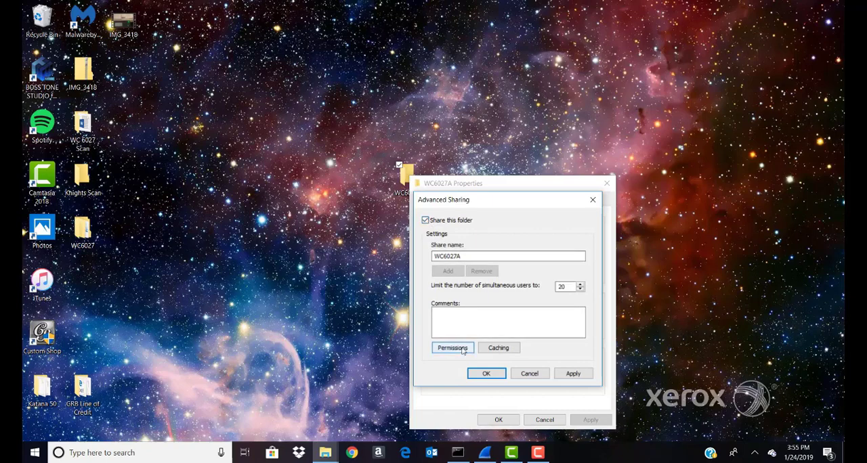
Step: Grant Everyone Full Control on the share and close the sharing dialogs
{"action": "left_click", "coordinate": [453, 347]}
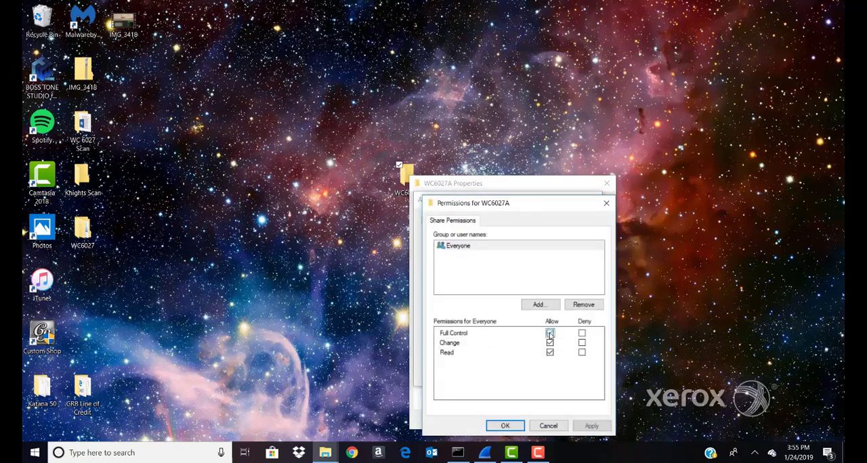
{"action": "left_click", "coordinate": [549, 331]}
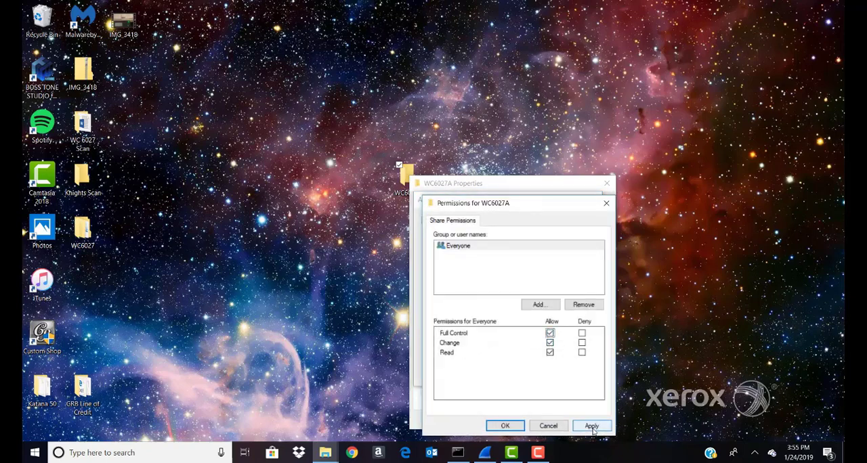
{"action": "left_click", "coordinate": [593, 426]}
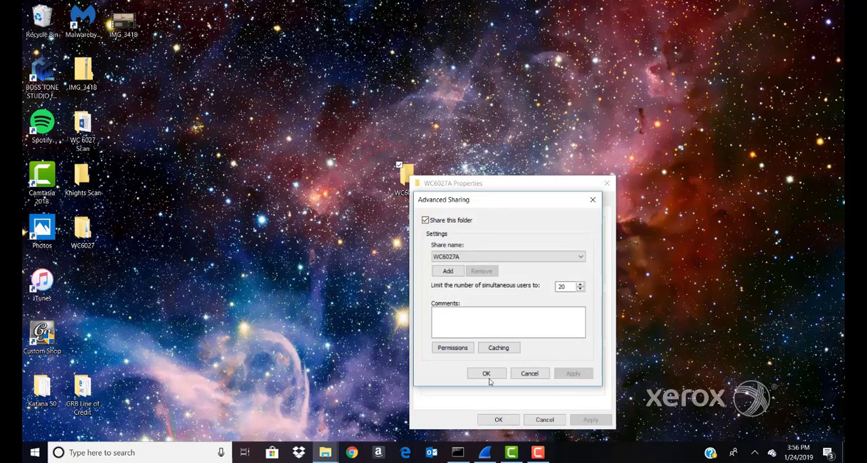
{"action": "left_click", "coordinate": [486, 373]}
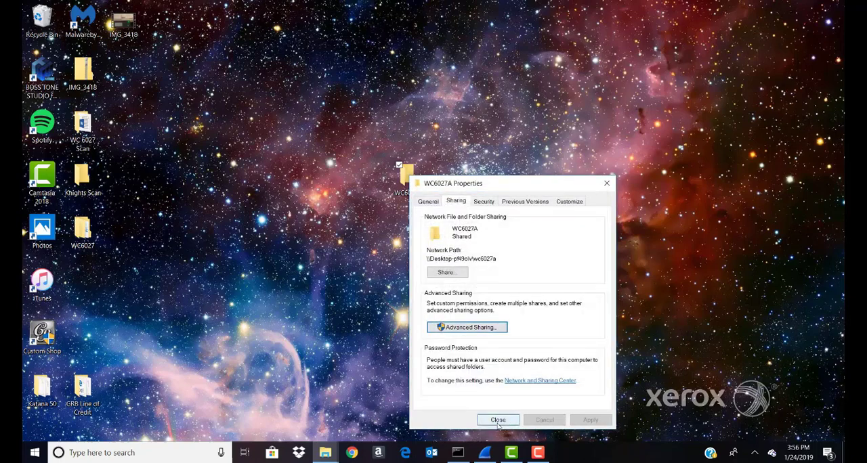
{"action": "left_click", "coordinate": [497, 420]}
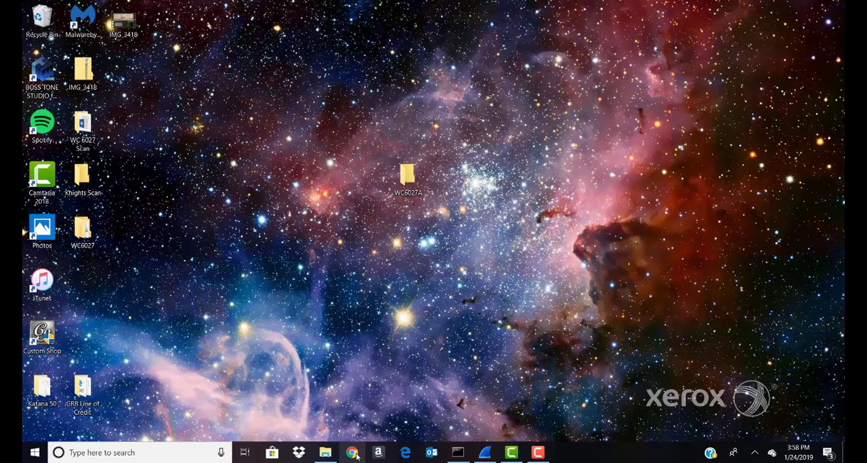
Step: Open Chrome and go to the printer's address 192.168.1.156
{"action": "left_click", "coordinate": [352, 453]}
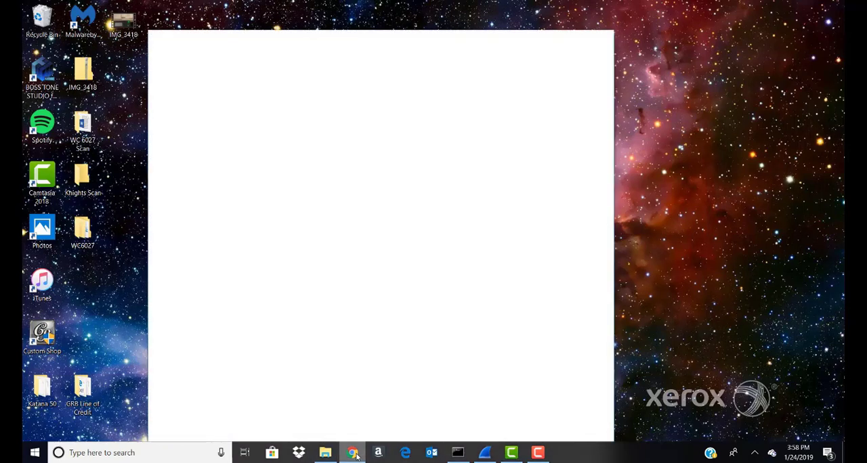
{"action": "left_click", "coordinate": [351, 453]}
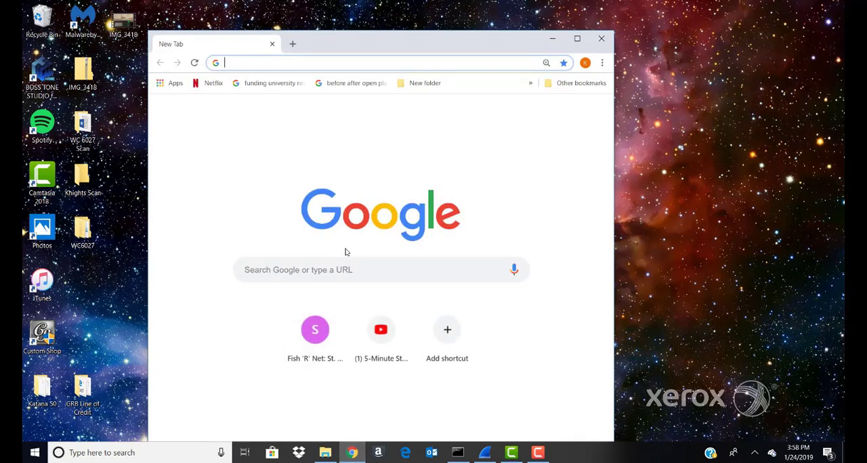
{"action": "type", "text": "192.168.1.156/index.asp"}
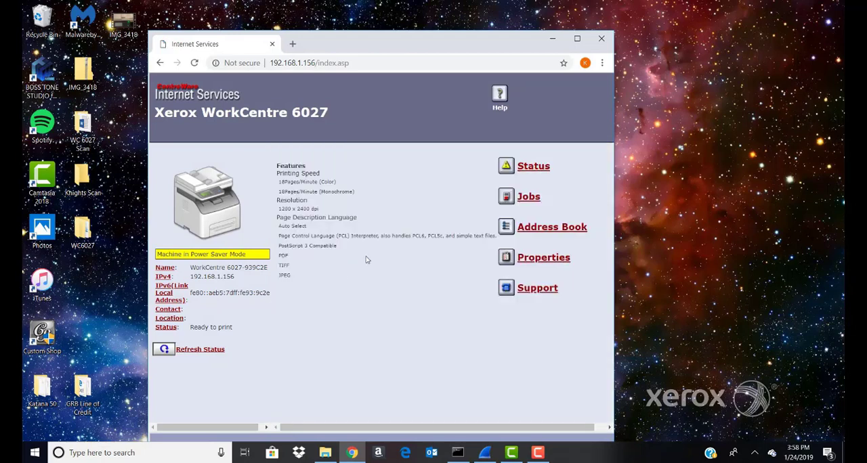
{"action": "mouse_move", "coordinate": [549, 233]}
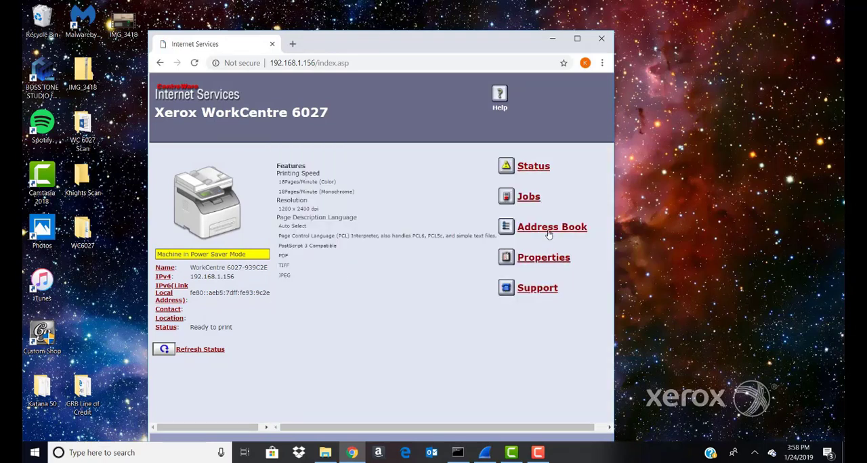
Step: Open the Computer/Server Address Book and add a new entry in slot 03
{"action": "left_click", "coordinate": [552, 227]}
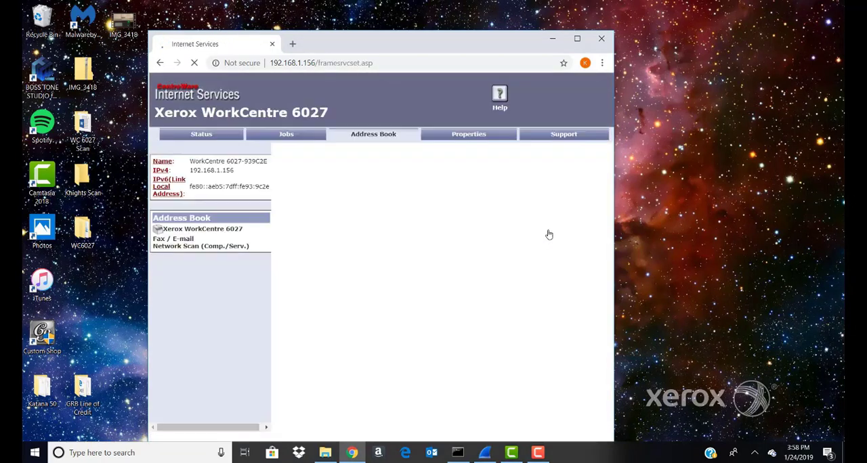
{"action": "left_click", "coordinate": [182, 240]}
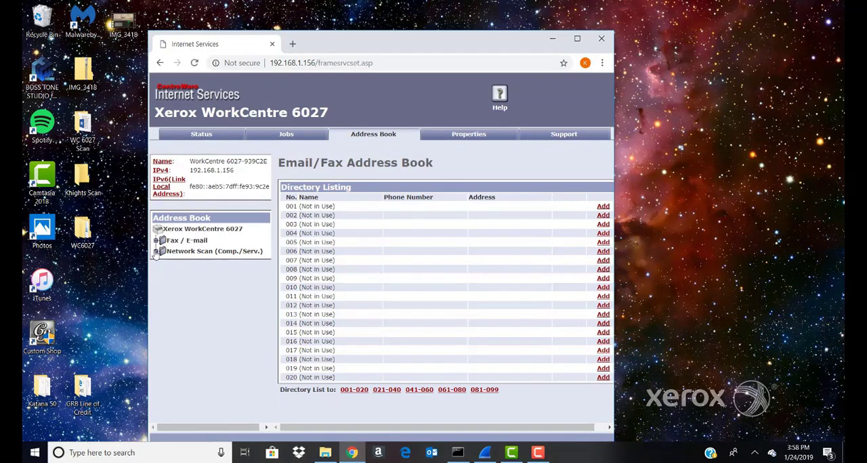
{"action": "left_click", "coordinate": [160, 251]}
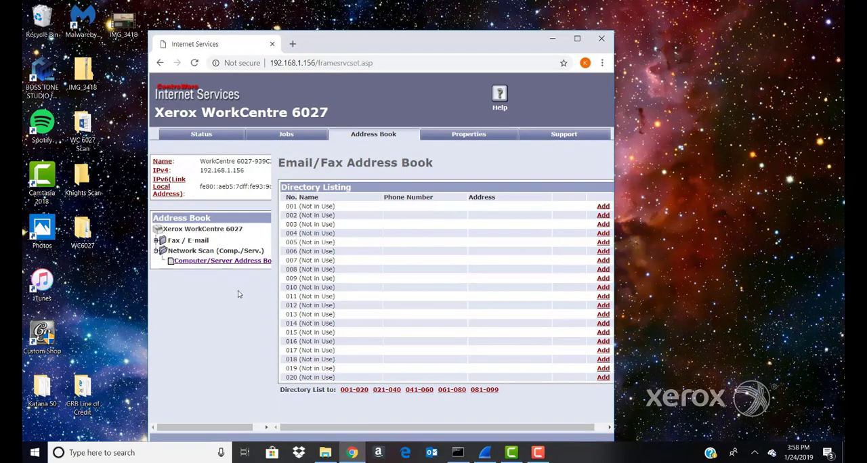
{"action": "left_click", "coordinate": [221, 261]}
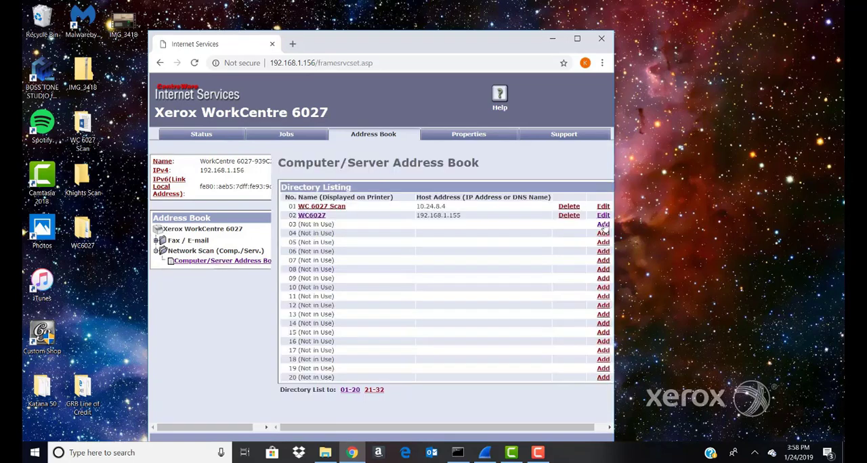
{"action": "left_click", "coordinate": [603, 224]}
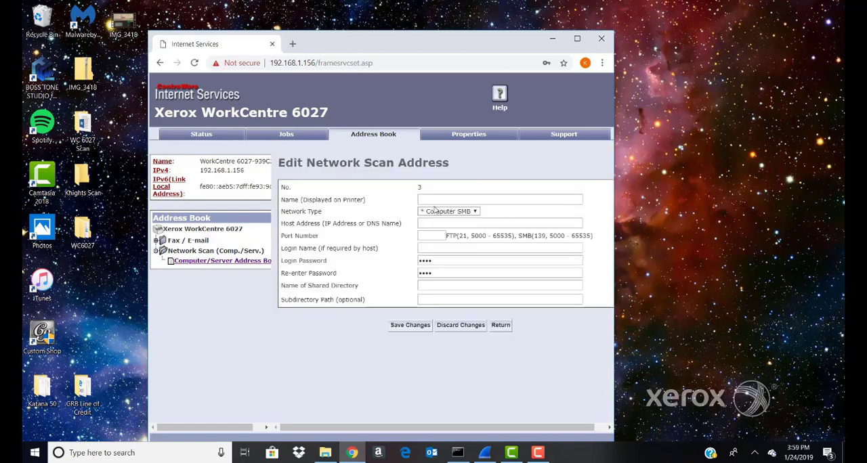
Step: Fill entry 3 with name WC6027A, host 192.168.1.155 and port 139
{"action": "left_click", "coordinate": [500, 199]}
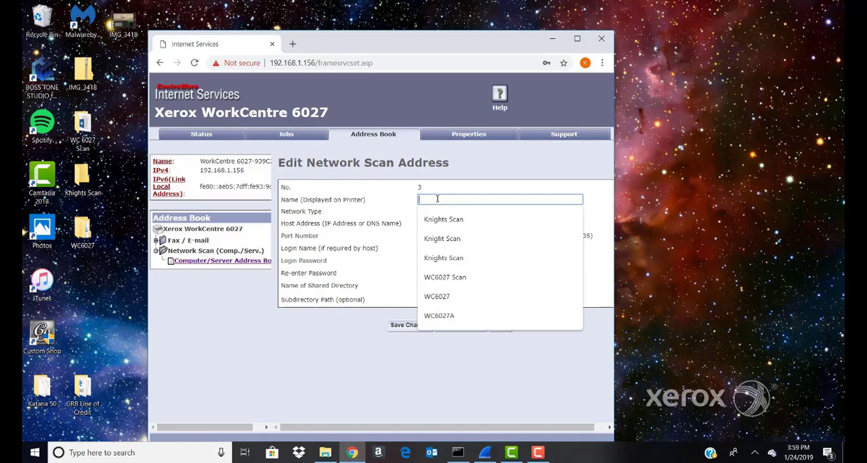
{"action": "type", "text": "WC60"}
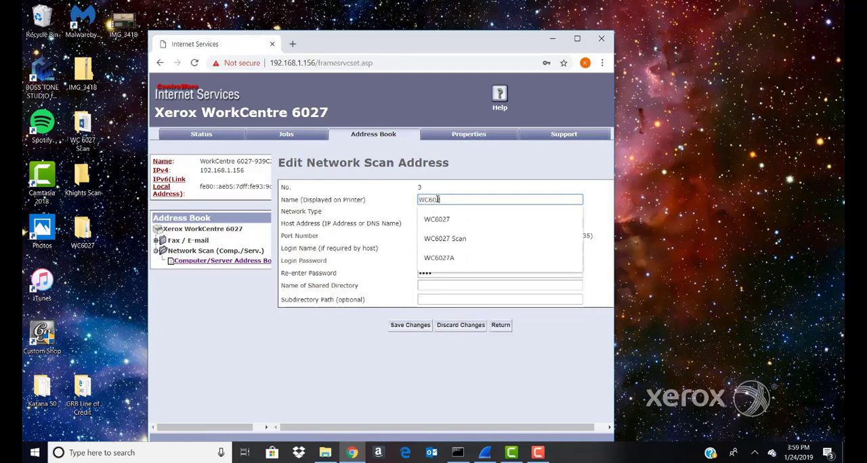
{"action": "left_click", "coordinate": [438, 258]}
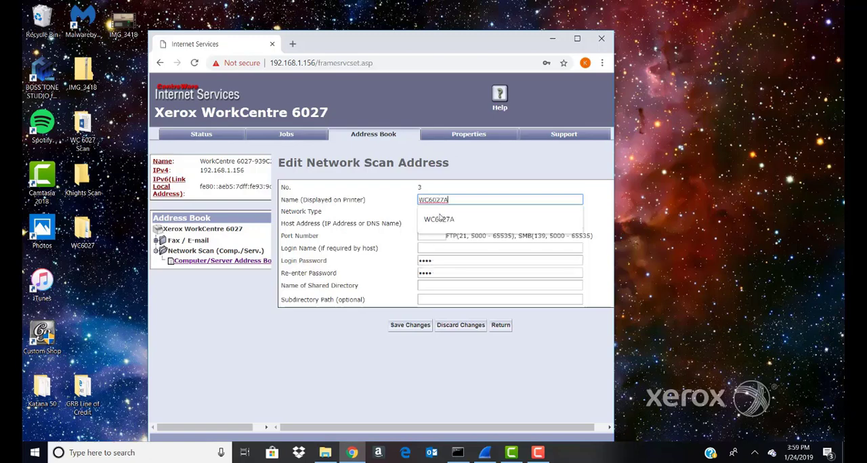
{"action": "left_click", "coordinate": [449, 211]}
{"action": "type", "text": "192.16"}
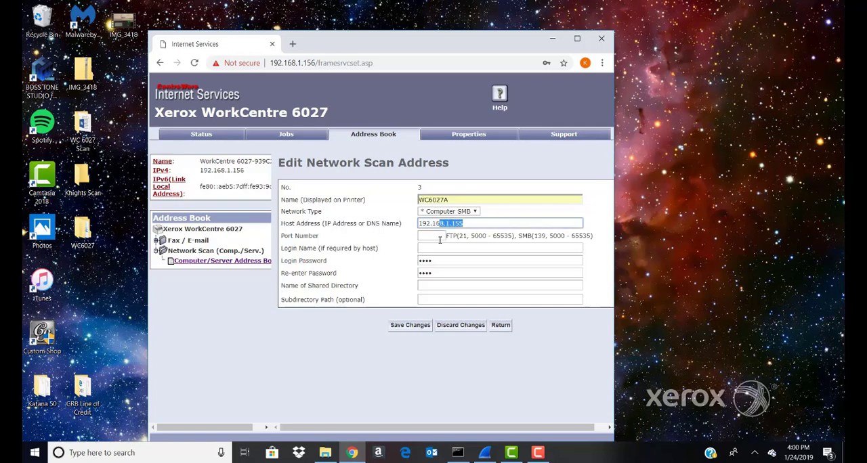
{"action": "left_click", "coordinate": [430, 236]}
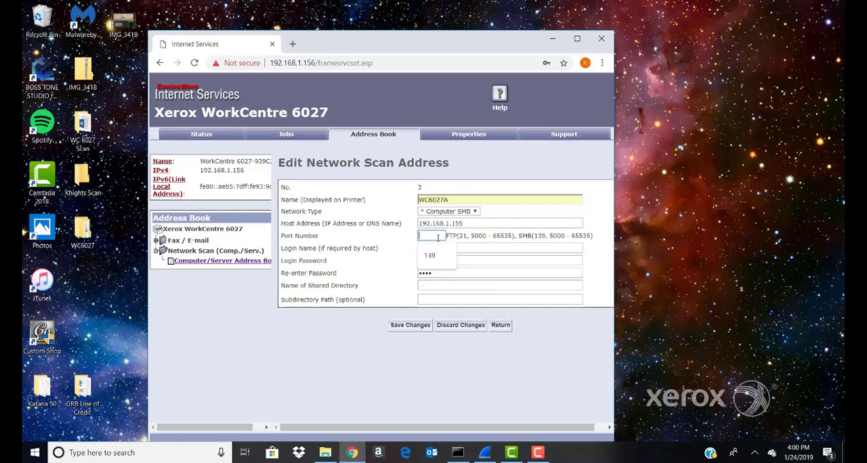
{"action": "type", "text": "139"}
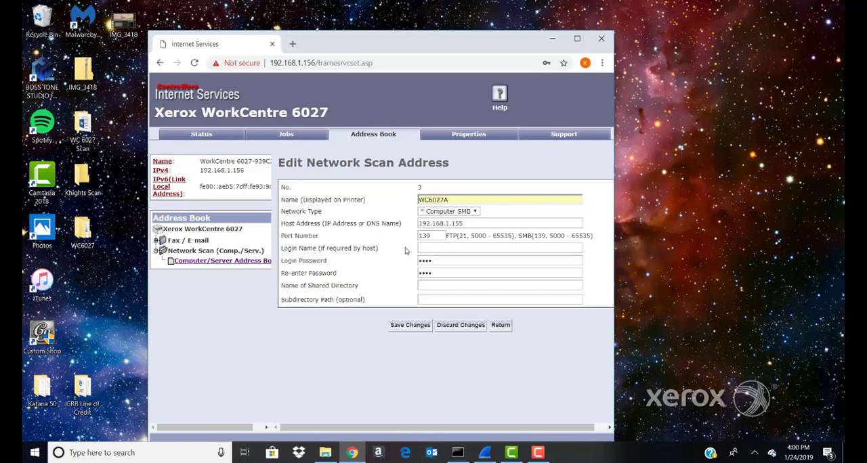
Step: Enter login name Frank, the password twice, and shared directory WC6027A for entry 3
{"action": "left_click", "coordinate": [499, 248]}
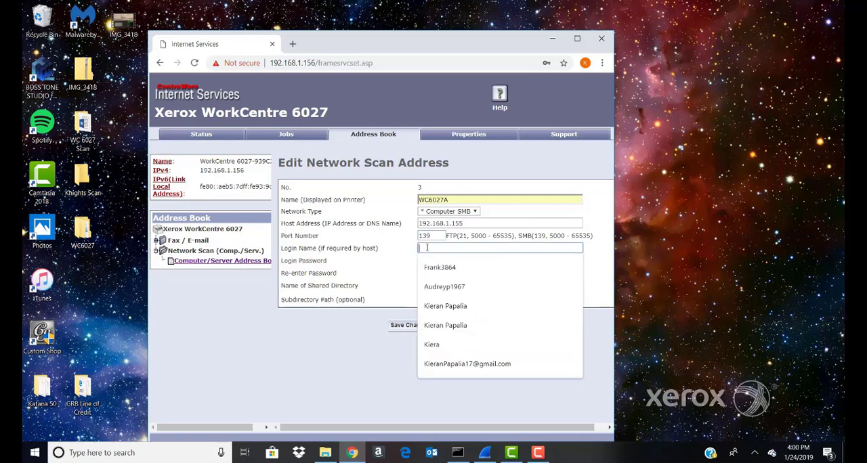
{"action": "type", "text": "f"}
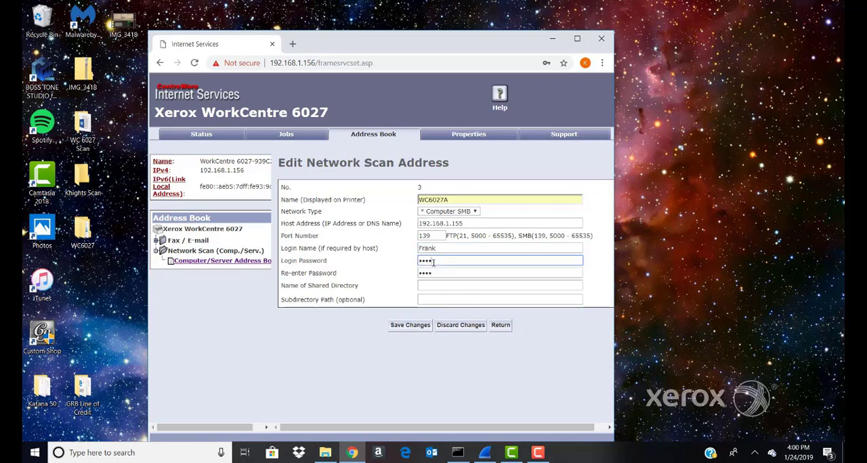
{"action": "left_click", "coordinate": [500, 260]}
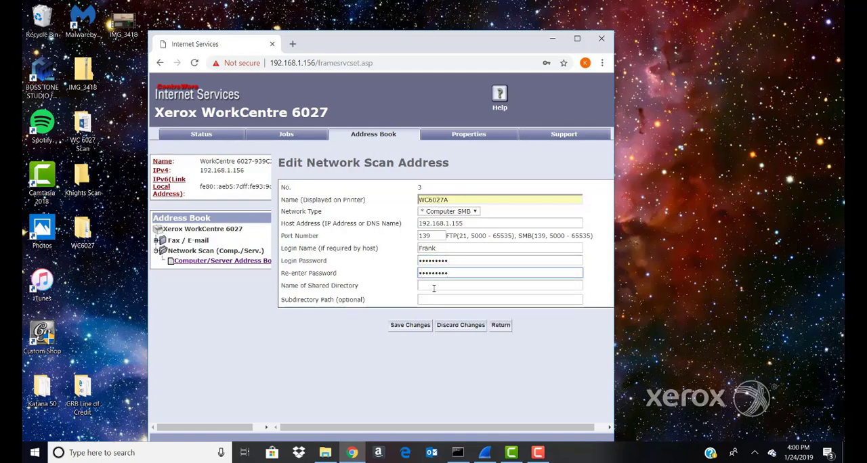
{"action": "left_click", "coordinate": [500, 286]}
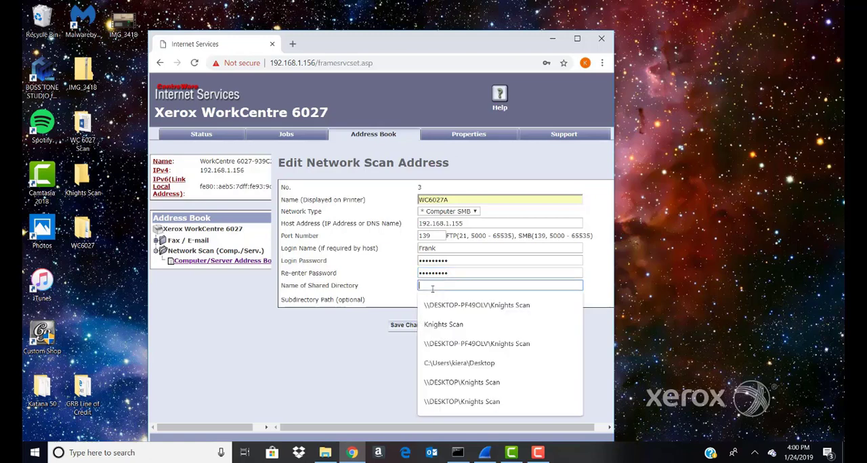
{"action": "type", "text": "WC6027A"}
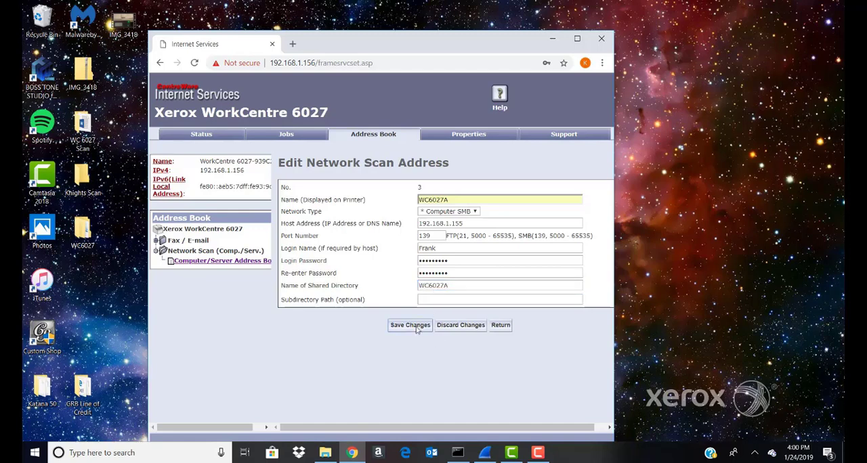
Step: Save entry 3 (WC6027A at 192.168.1.155) to the address book and close Chrome
{"action": "left_click", "coordinate": [409, 325]}
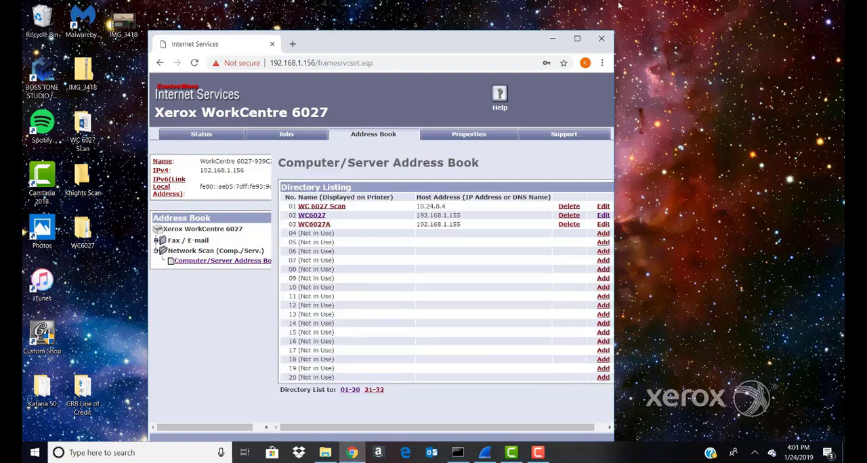
{"action": "mouse_move", "coordinate": [601, 39]}
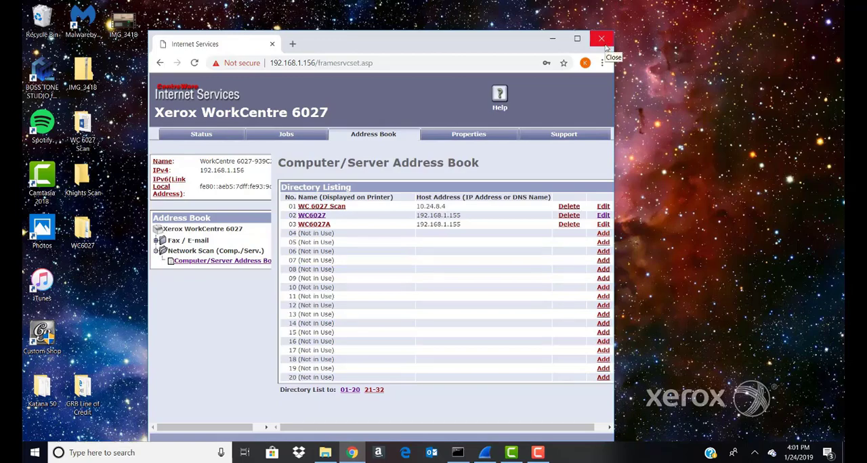
{"action": "left_click", "coordinate": [603, 38]}
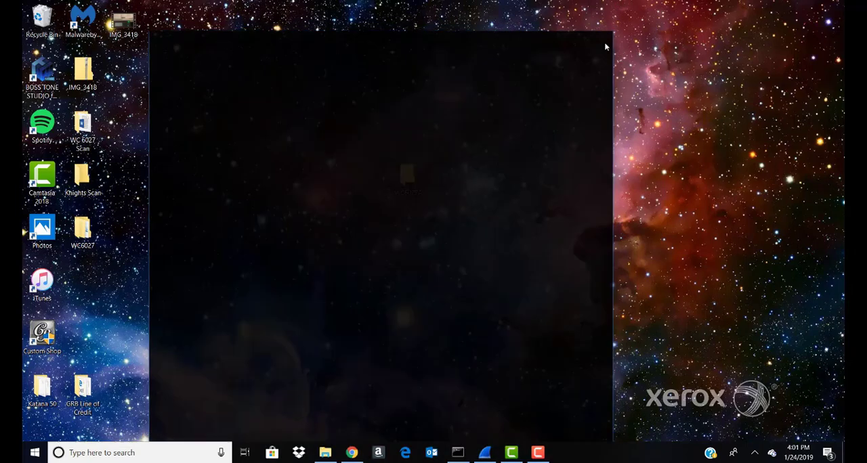